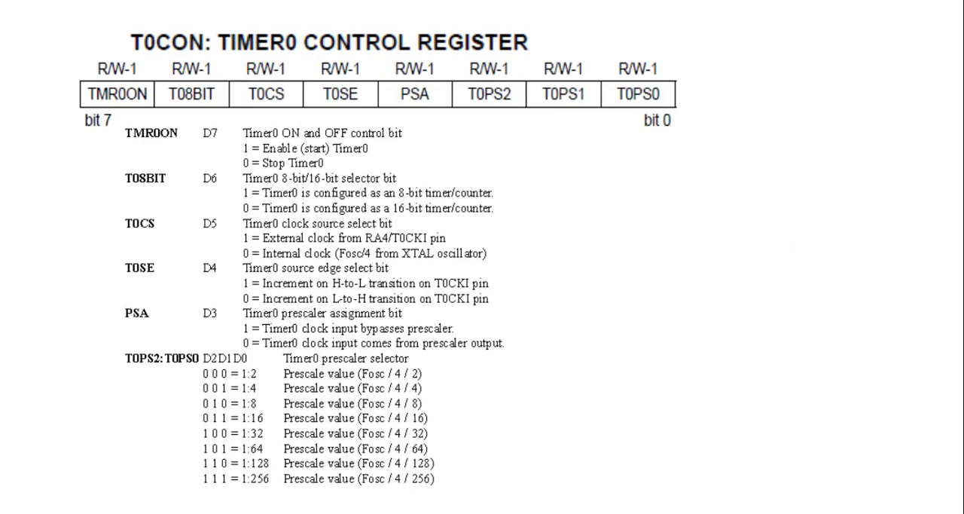
mouse_move(109, 439)
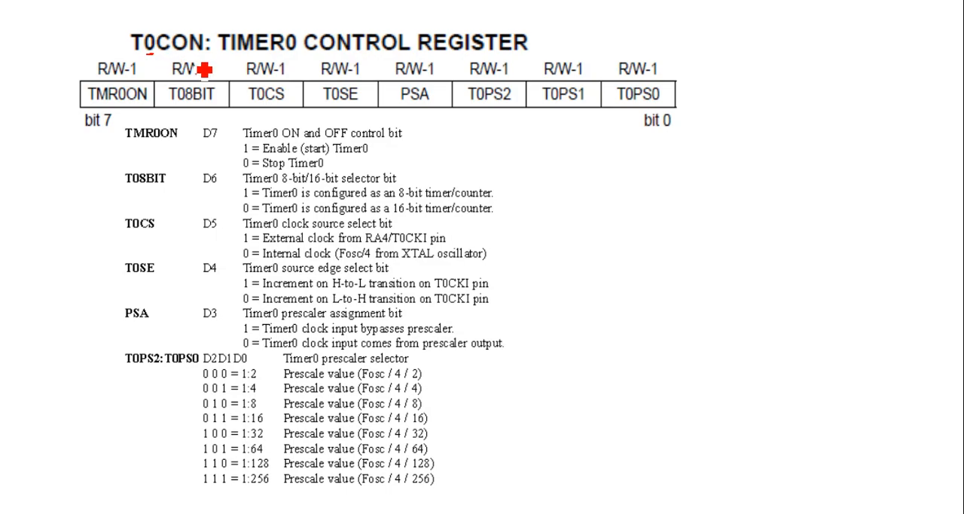
mouse_move(661, 82)
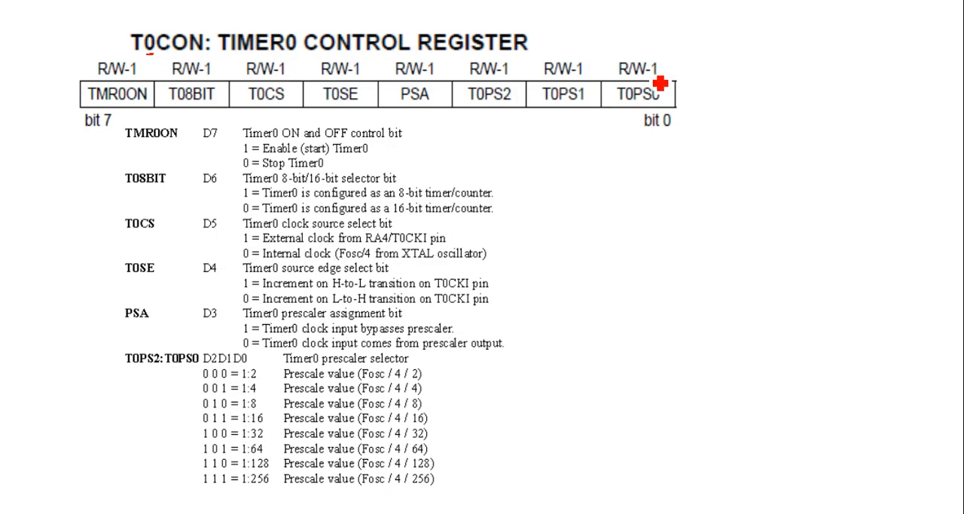
mouse_move(584, 52)
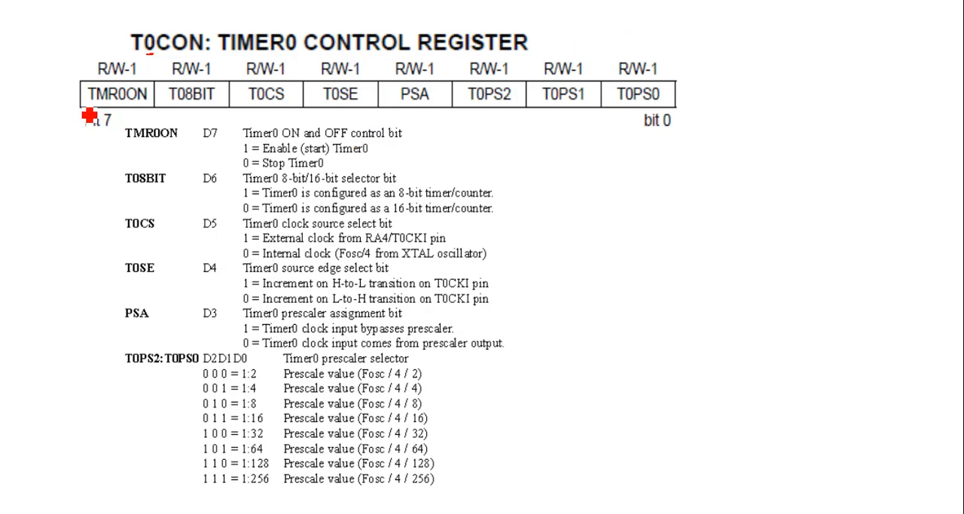
mouse_move(109, 119)
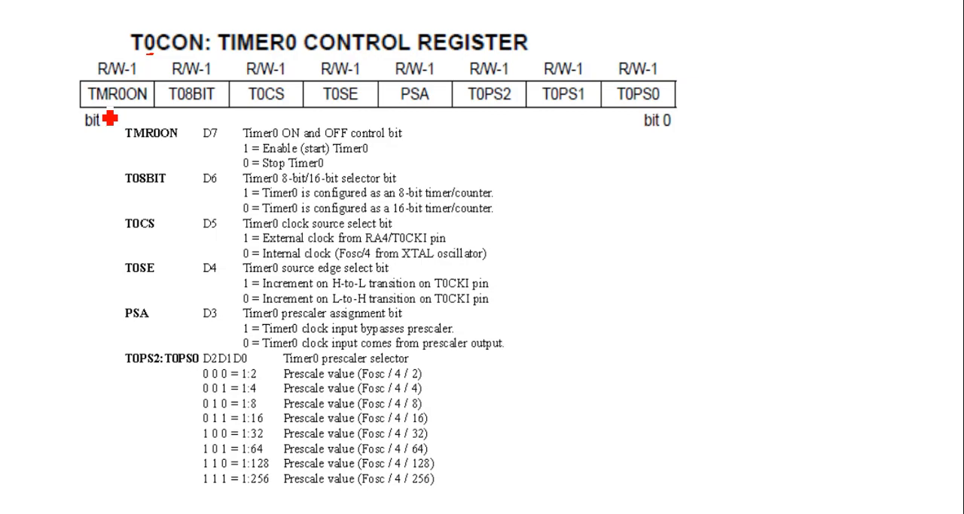
mouse_move(643, 134)
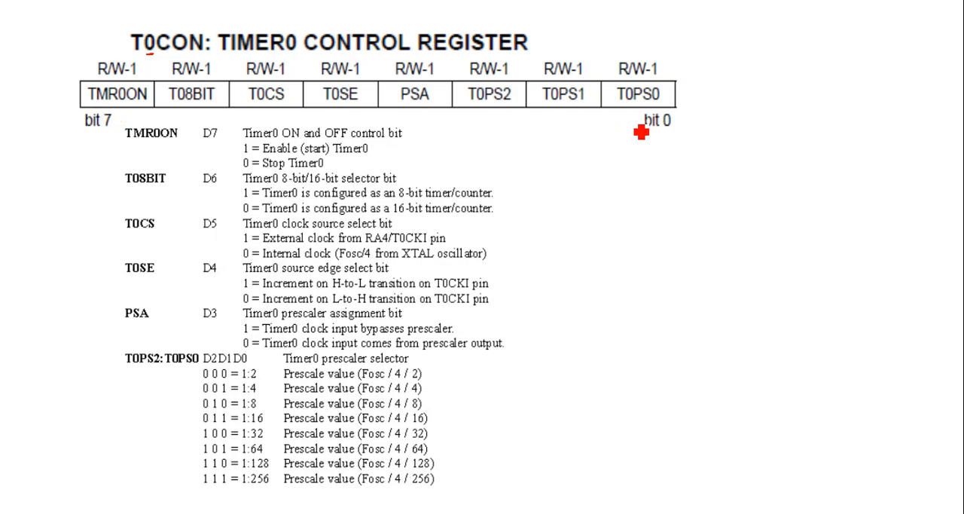
mouse_move(639, 124)
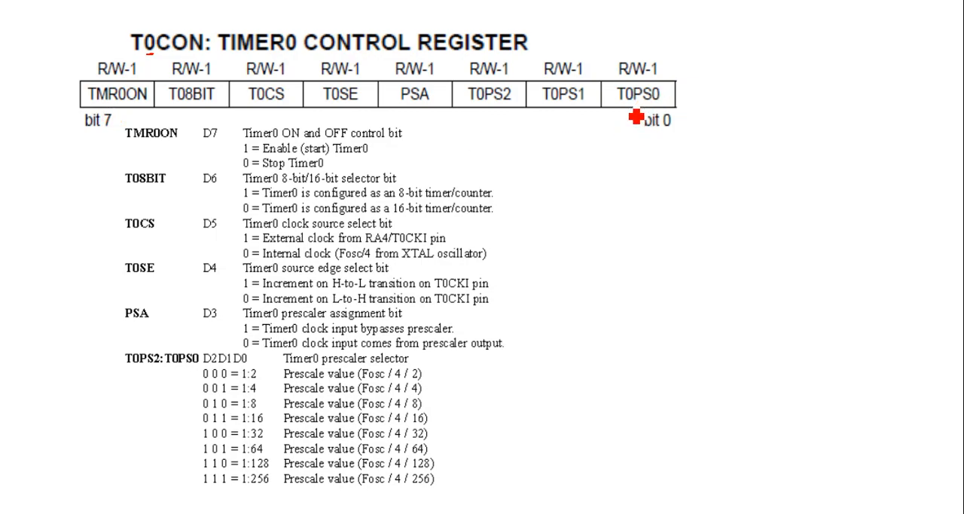
mouse_move(583, 115)
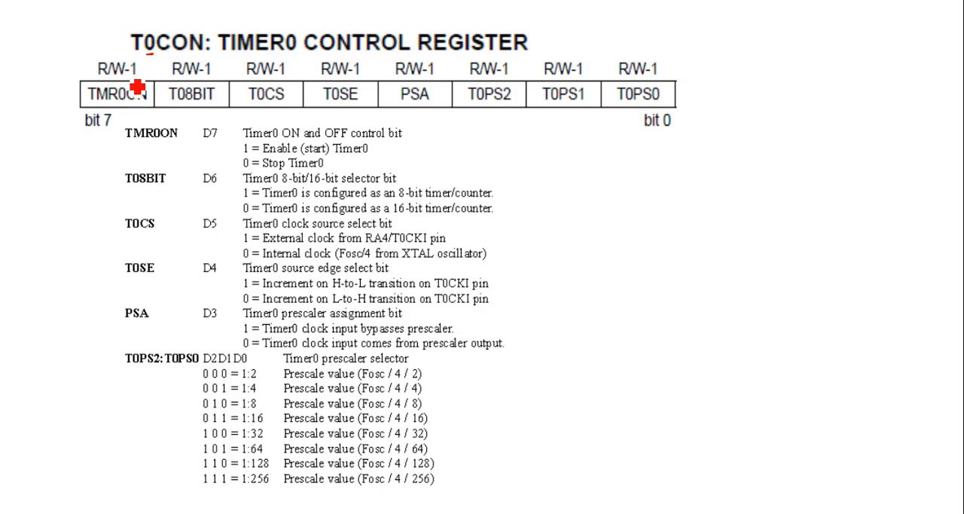
mouse_move(98, 117)
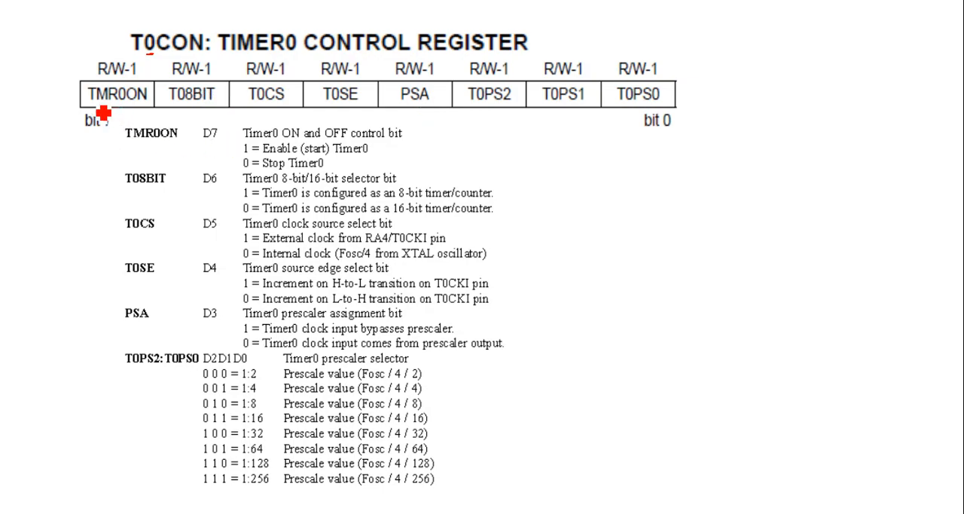
mouse_move(133, 123)
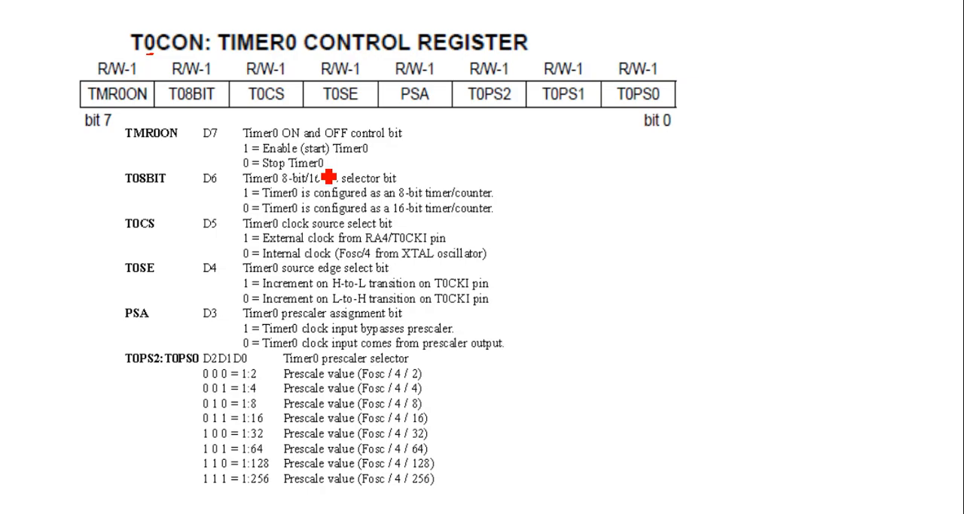
mouse_move(218, 122)
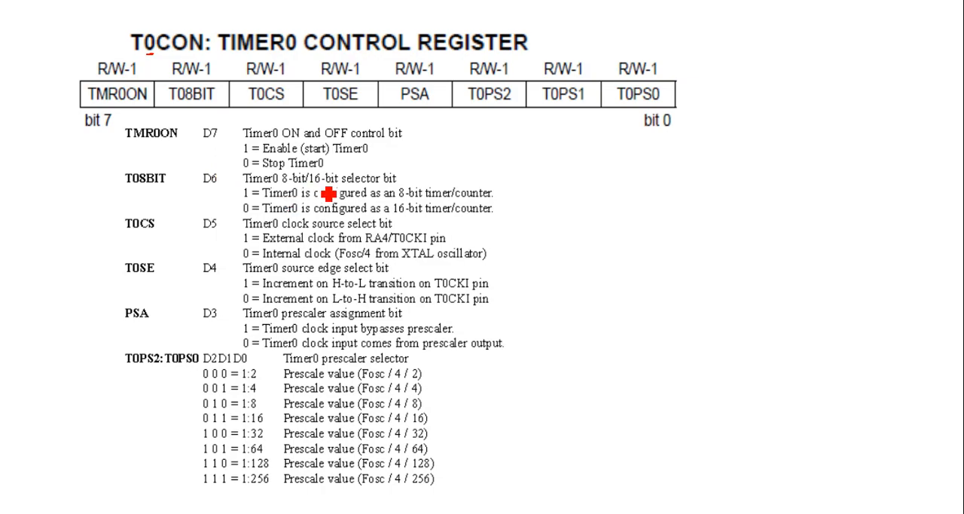
mouse_move(407, 190)
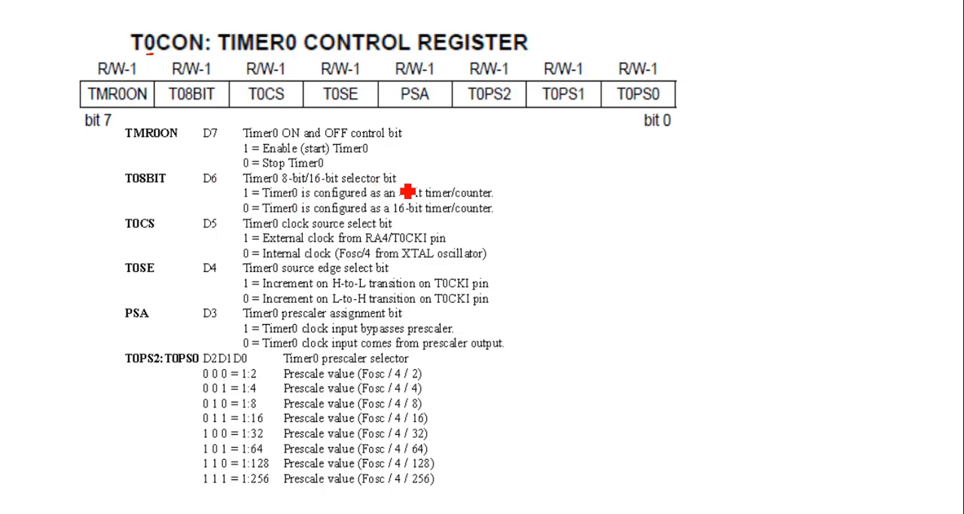
mouse_move(192, 122)
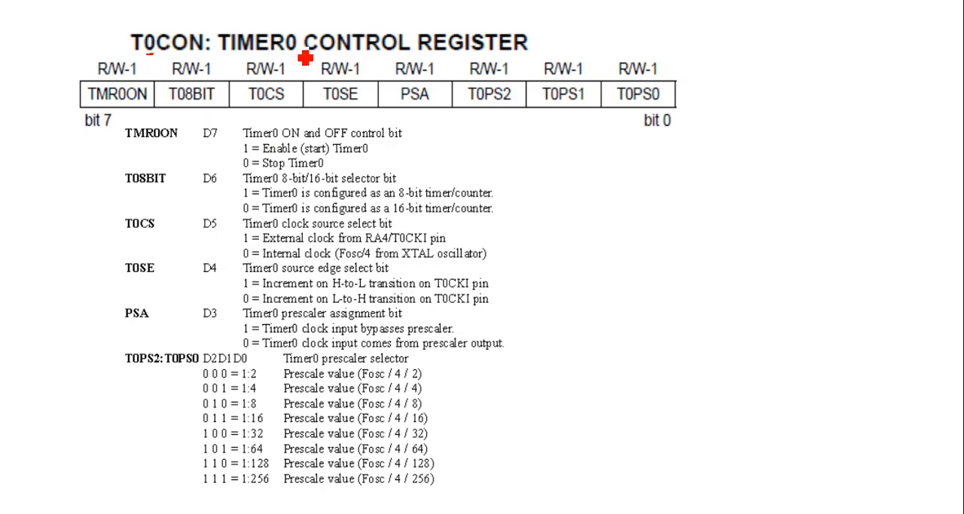
mouse_move(496, 212)
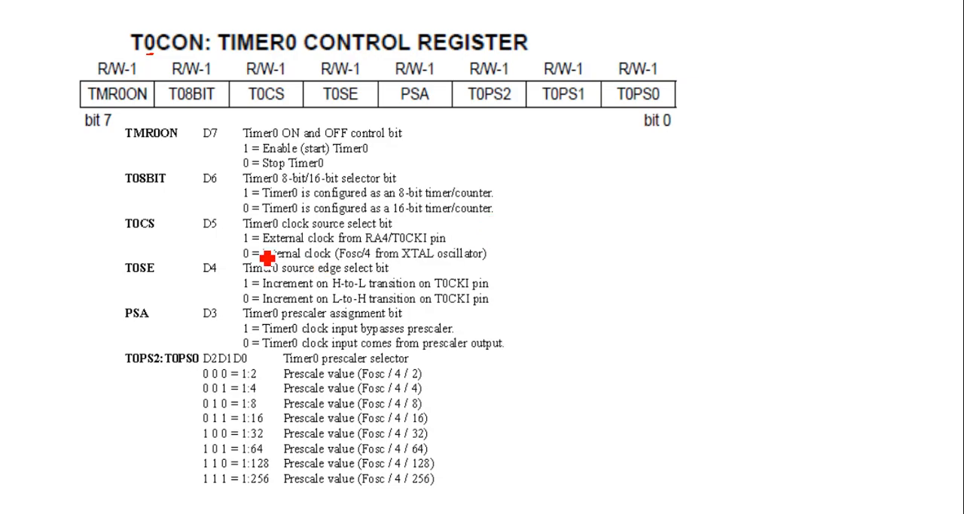
mouse_move(139, 240)
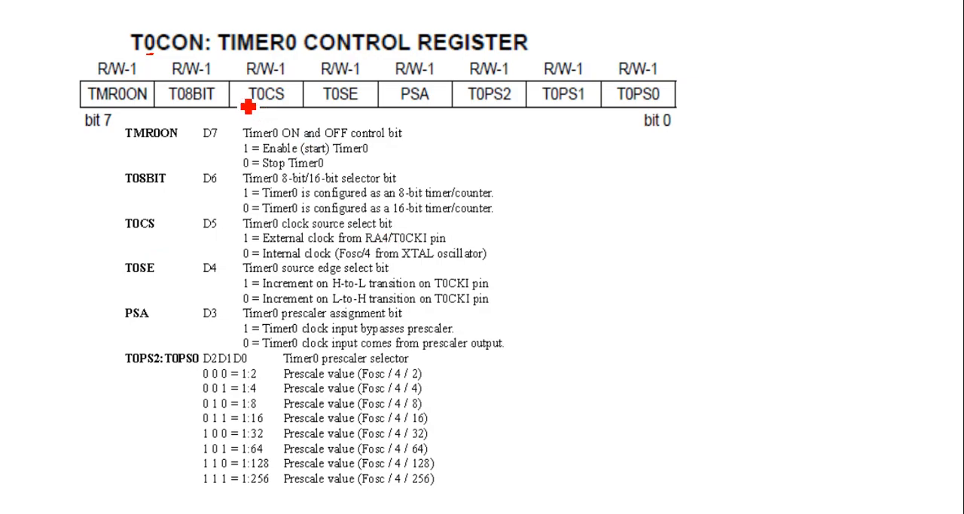
mouse_move(290, 128)
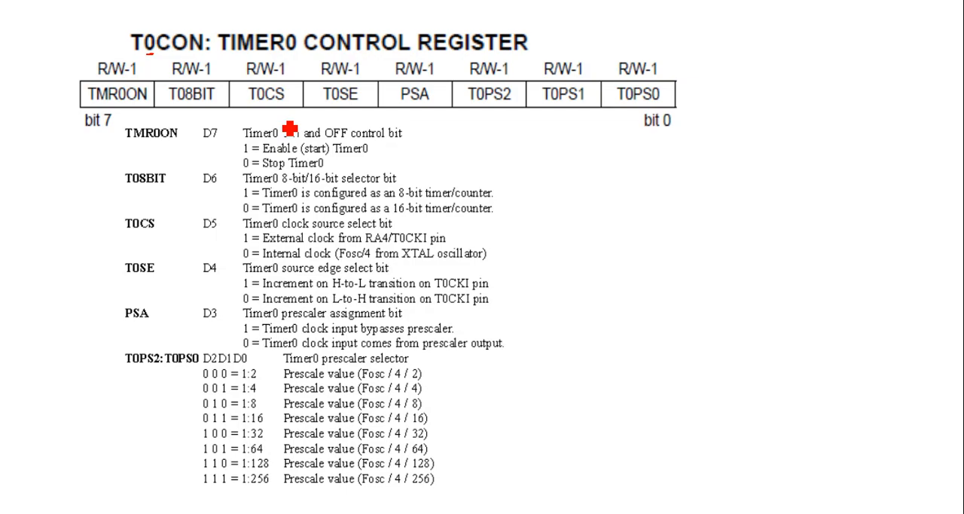
mouse_move(252, 104)
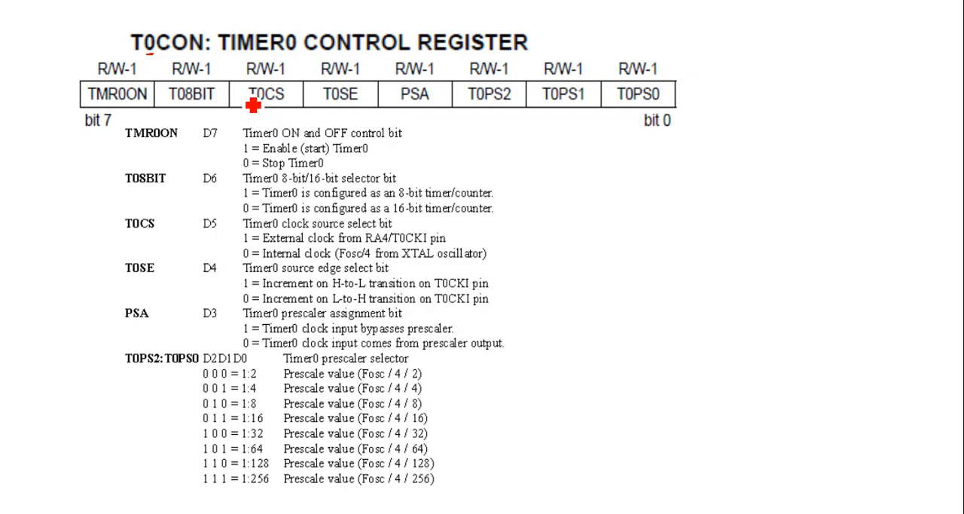
mouse_move(254, 274)
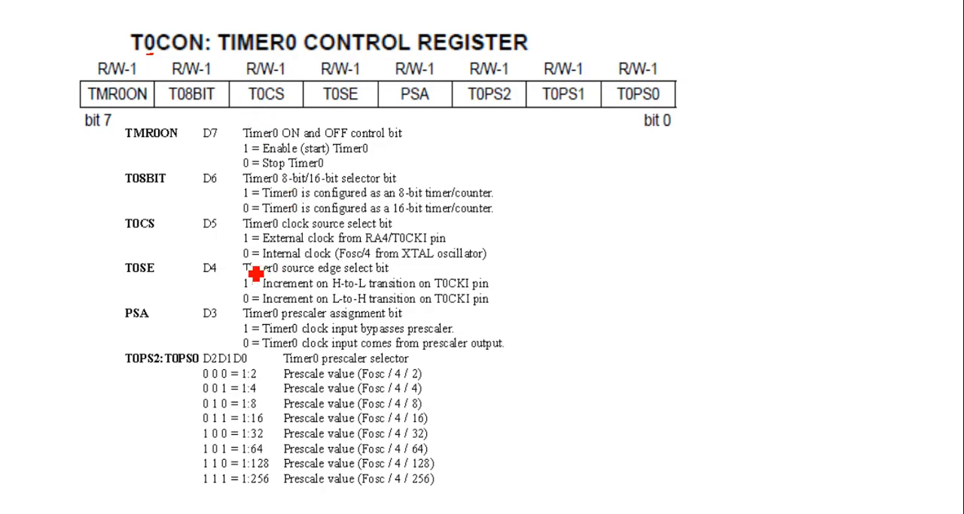
mouse_move(246, 260)
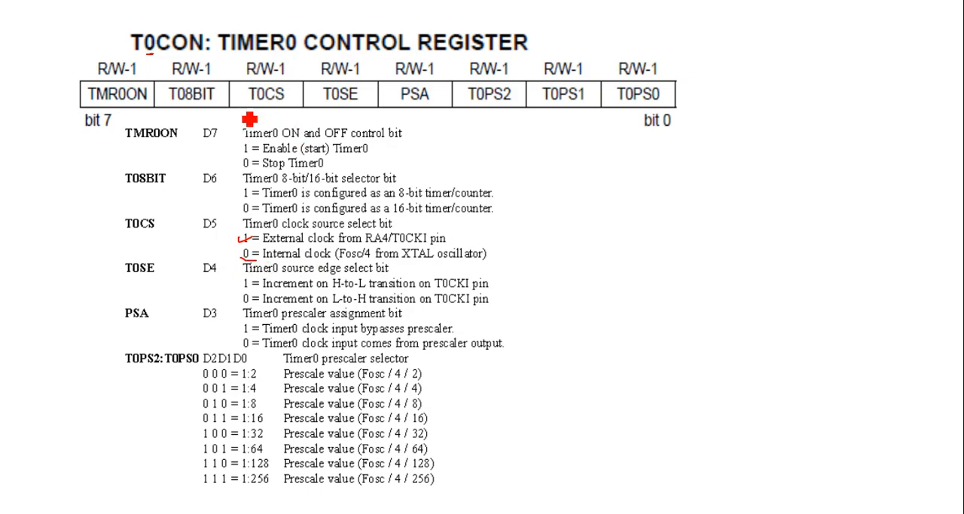
mouse_move(288, 117)
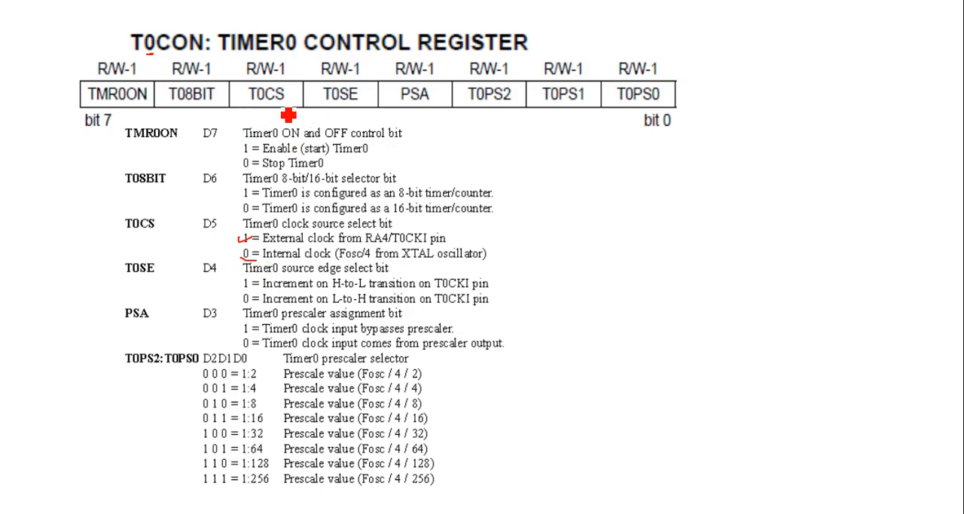
mouse_move(320, 287)
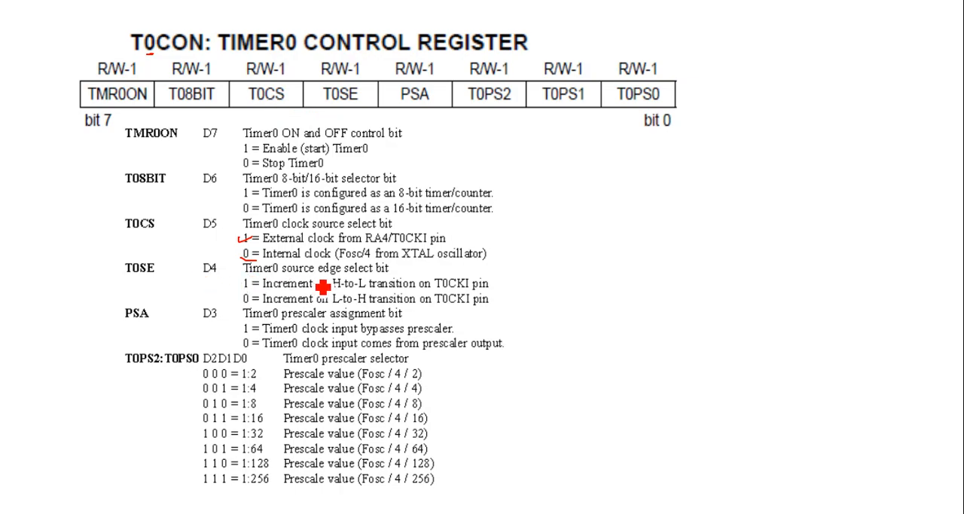
mouse_move(701, 235)
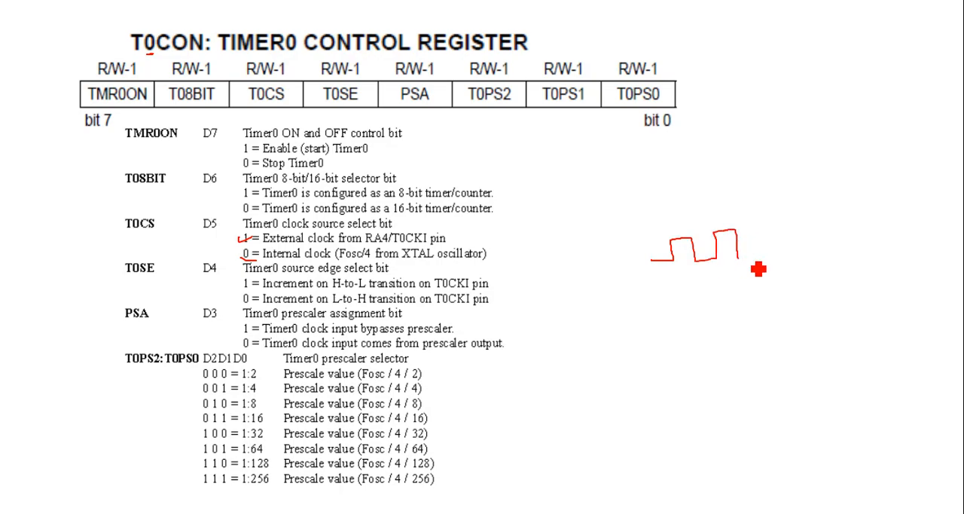
- Sketch a red square-wave pulse train beside the T0CS and T0SE descriptions
drag(746, 260, 798, 268)
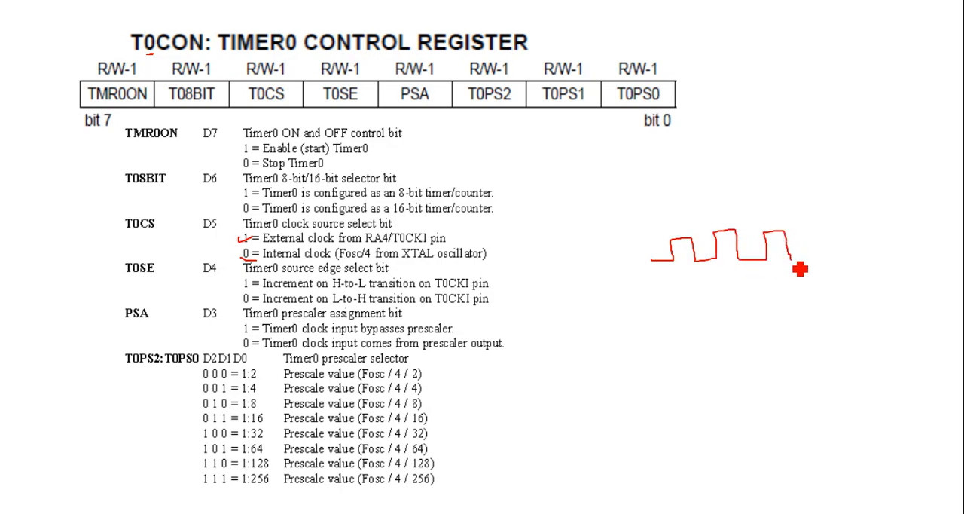
mouse_move(679, 259)
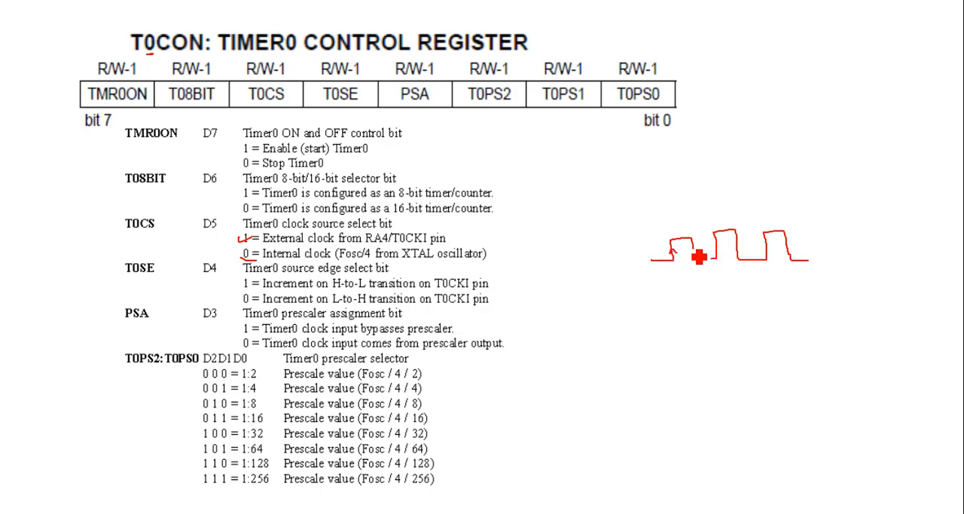
mouse_move(646, 275)
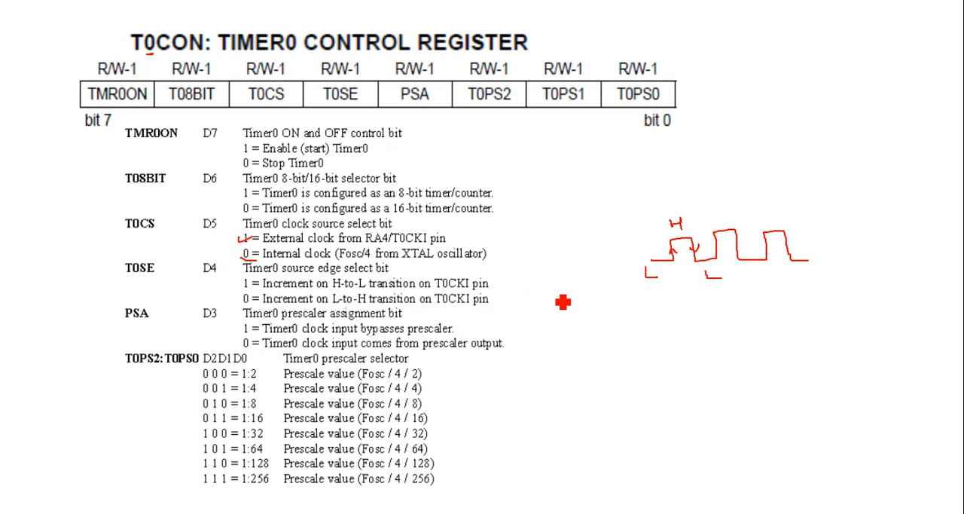
mouse_move(692, 247)
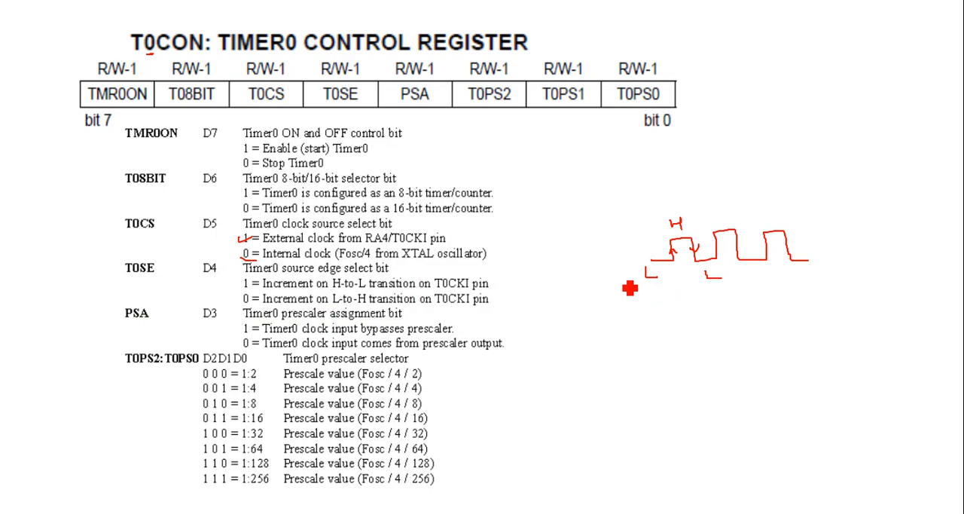
mouse_move(694, 235)
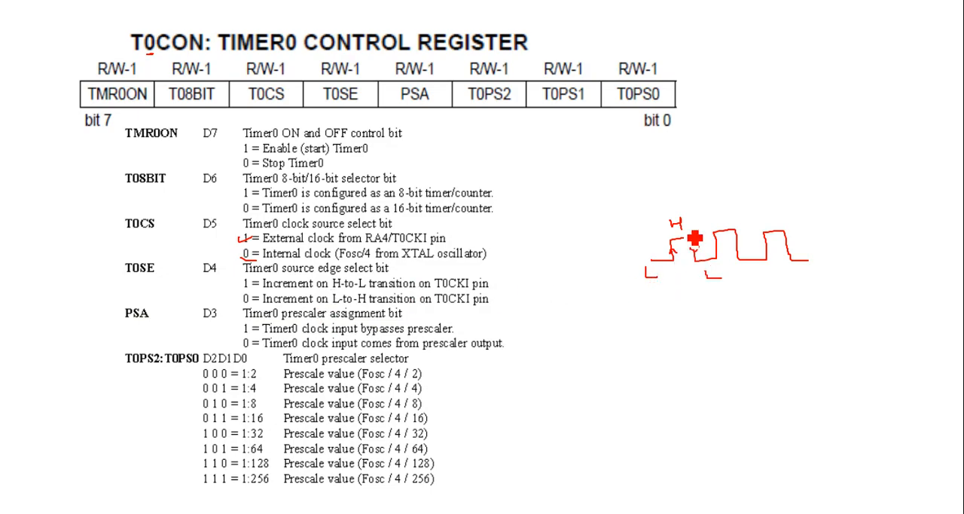
mouse_move(418, 315)
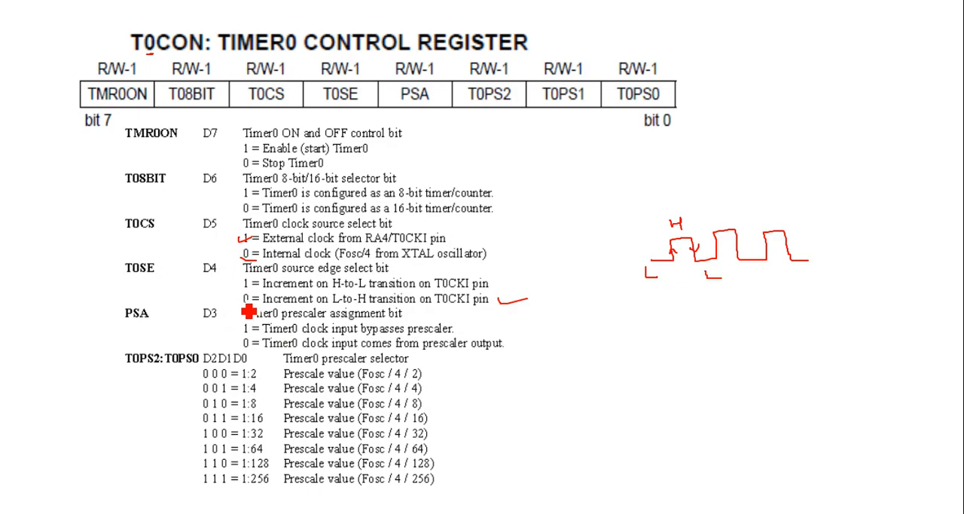
mouse_move(384, 318)
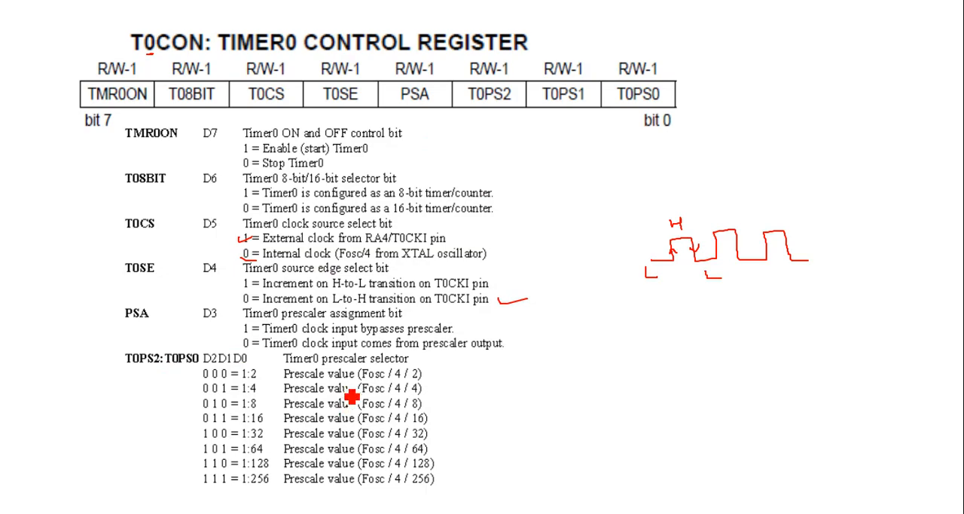
- Draw a tall red curly brace beside the prescale rows from 1:2 to 1:256
drag(448, 369, 452, 489)
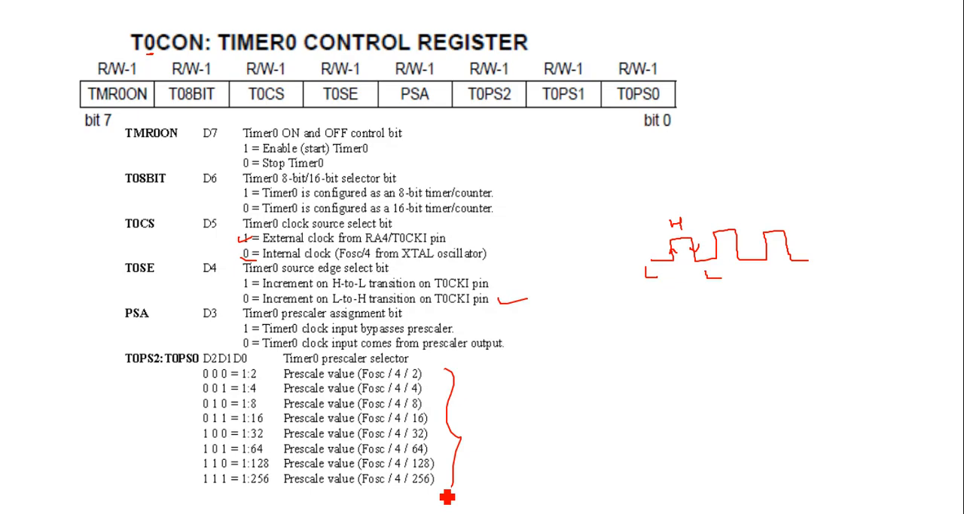
mouse_move(377, 357)
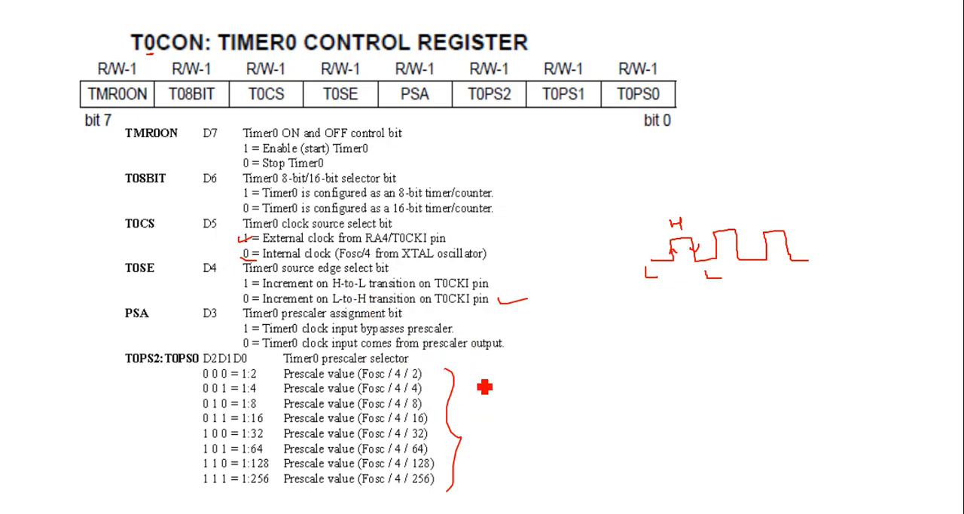
mouse_move(485, 402)
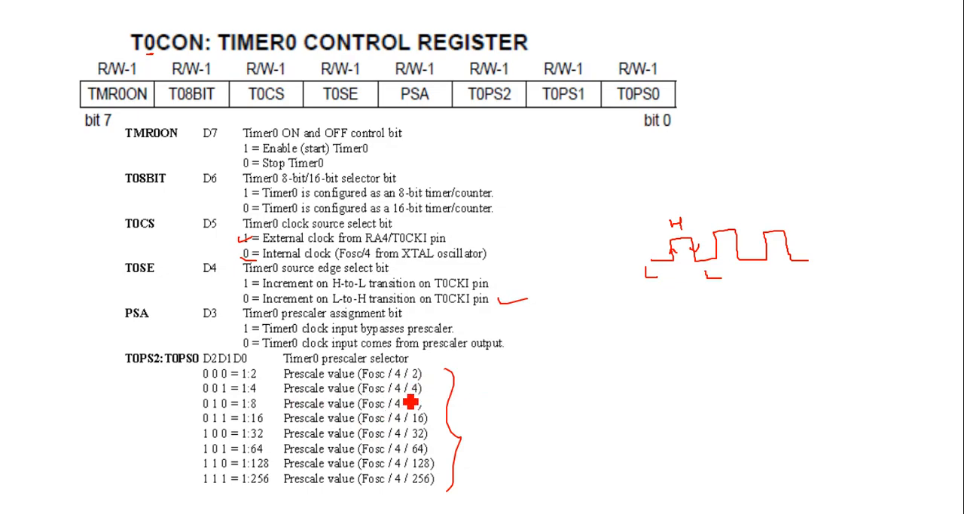
mouse_move(526, 115)
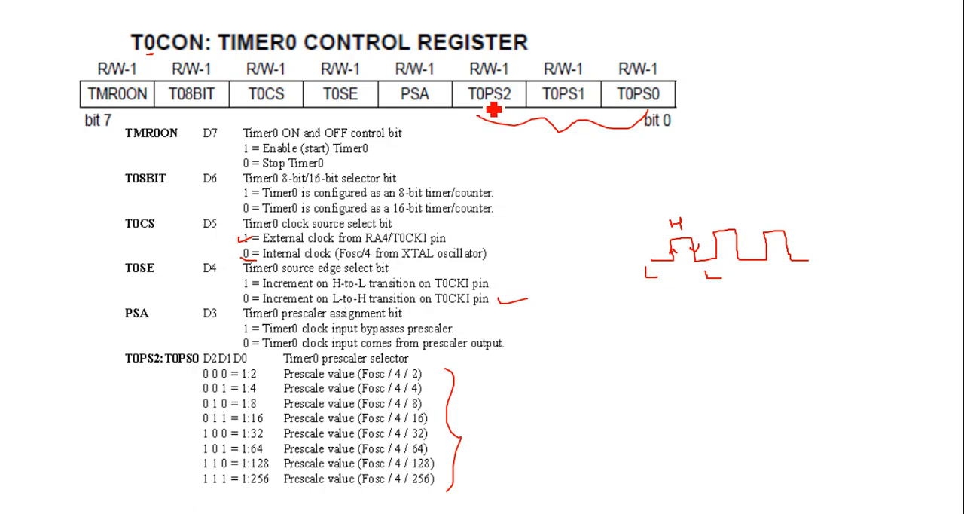
mouse_move(644, 119)
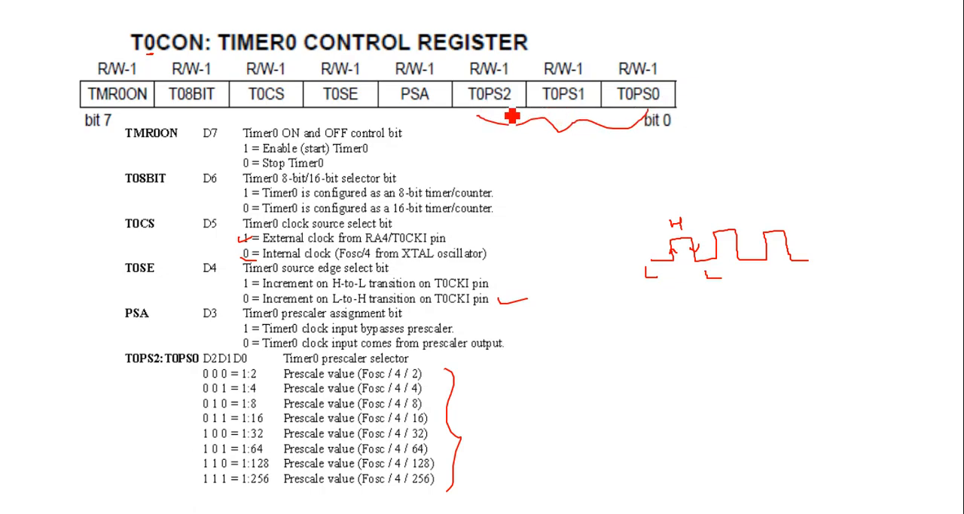
mouse_move(674, 113)
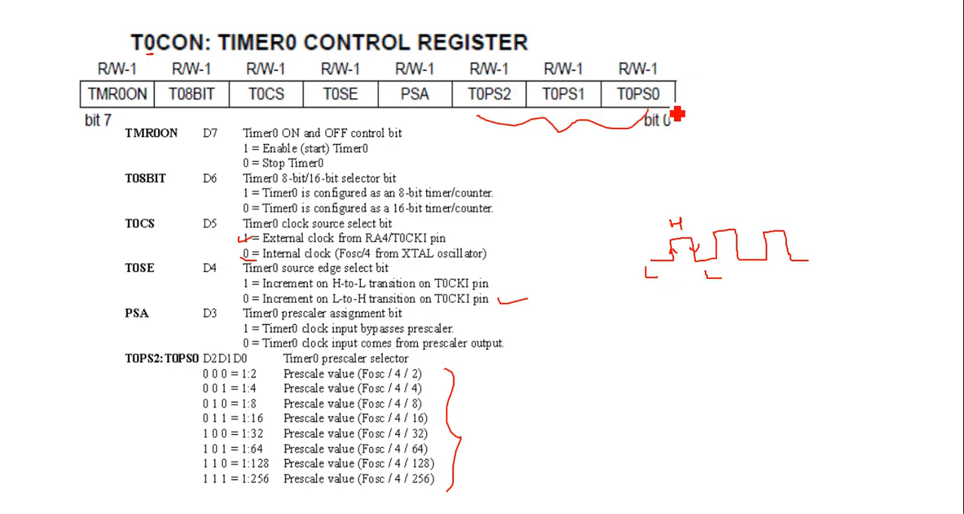